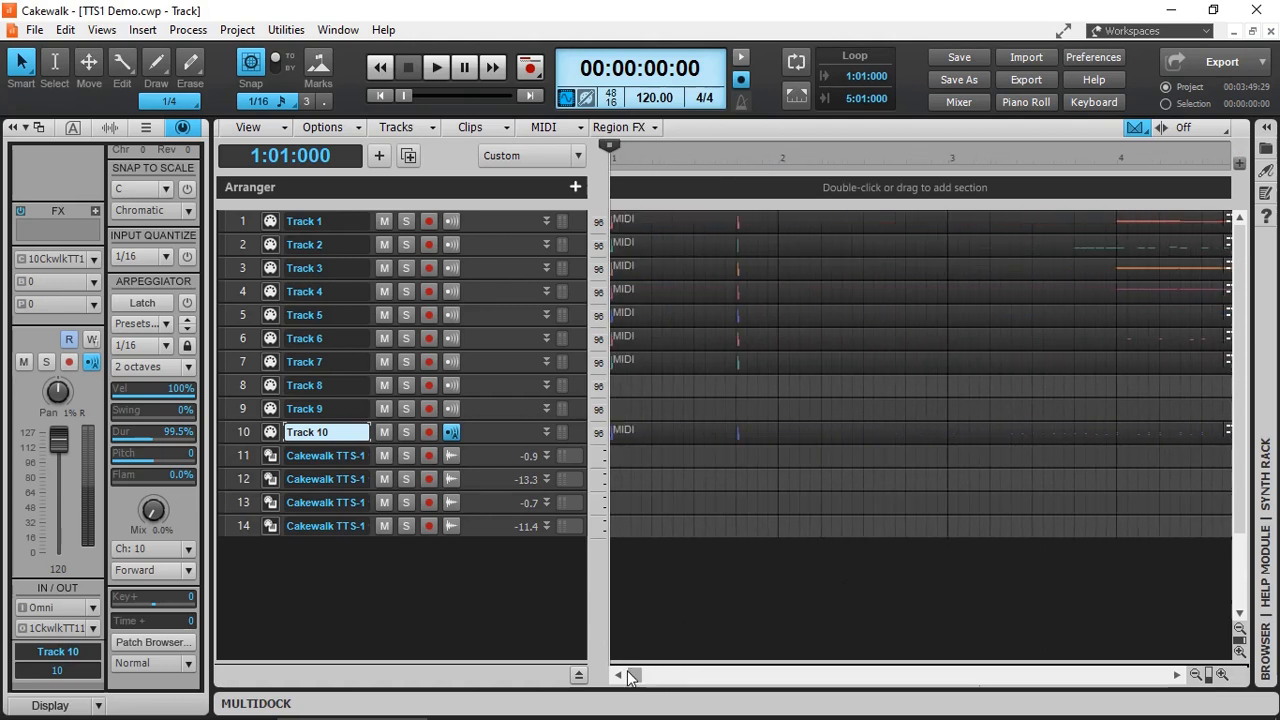
# - Play back the TTS1 demo arrangement, stop it, and open the Export Audio dialog
pyautogui.click(725, 593)
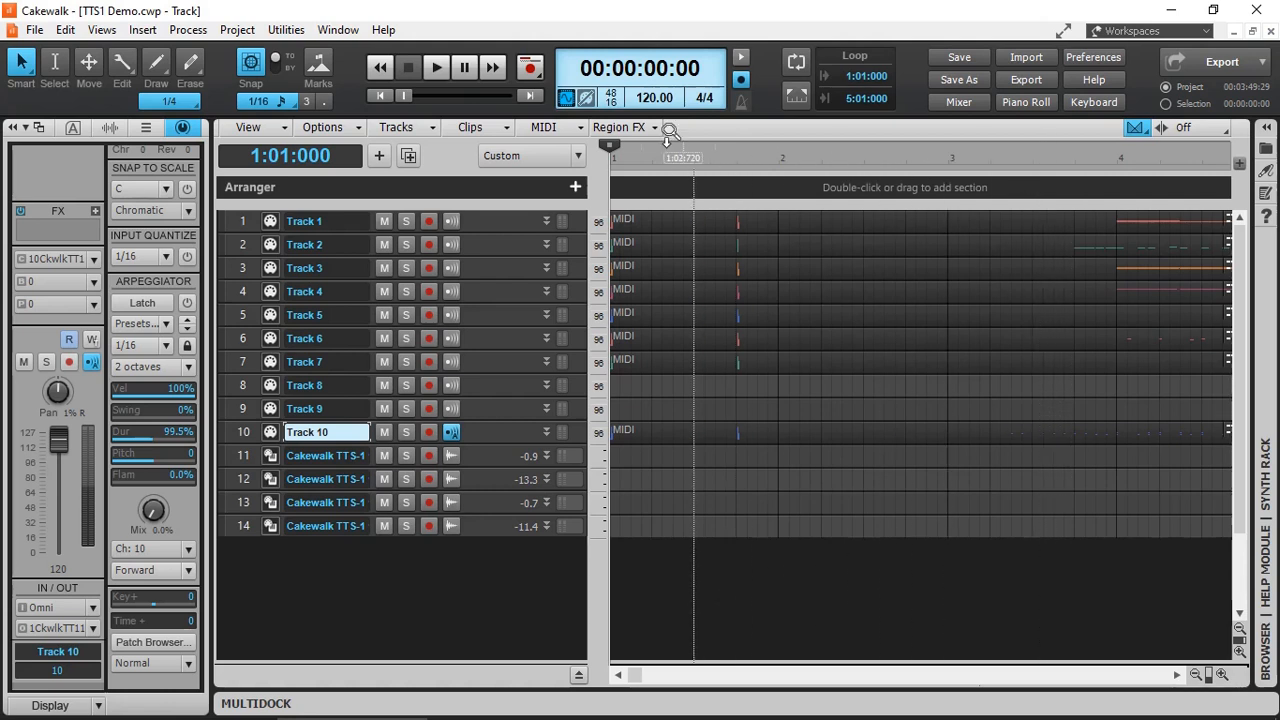
pyautogui.click(435, 67)
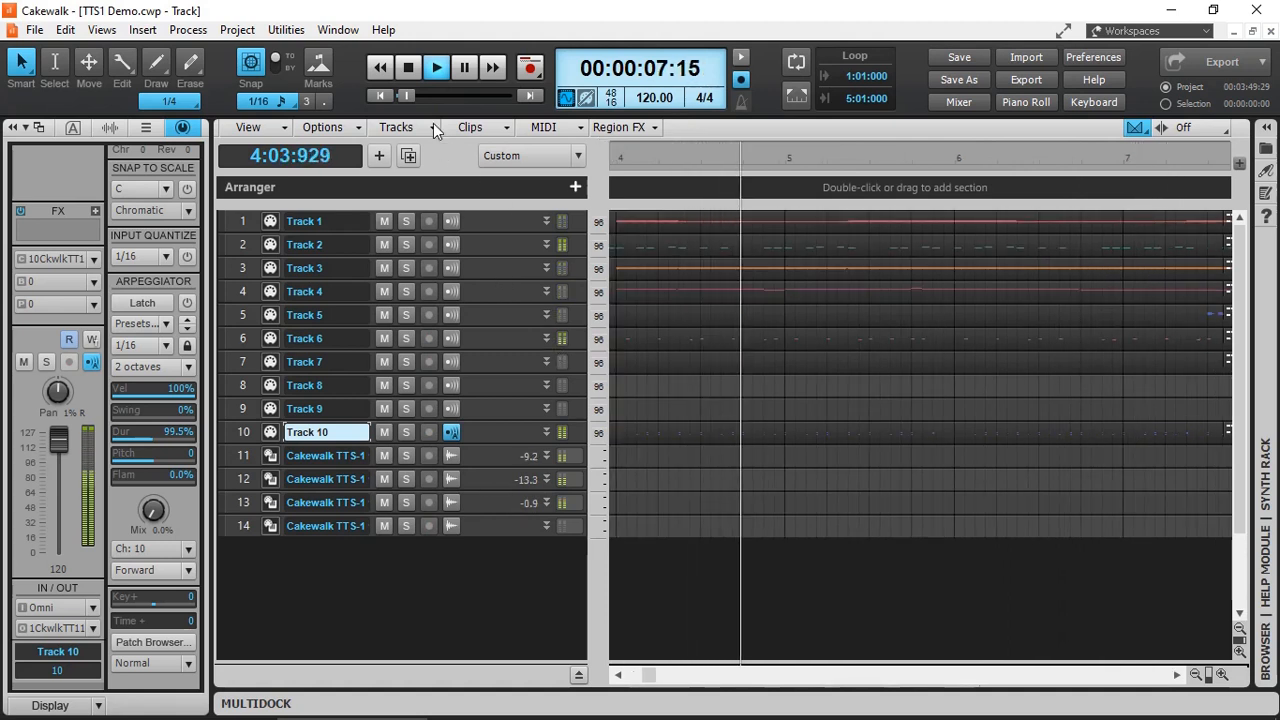
pyautogui.click(408, 67)
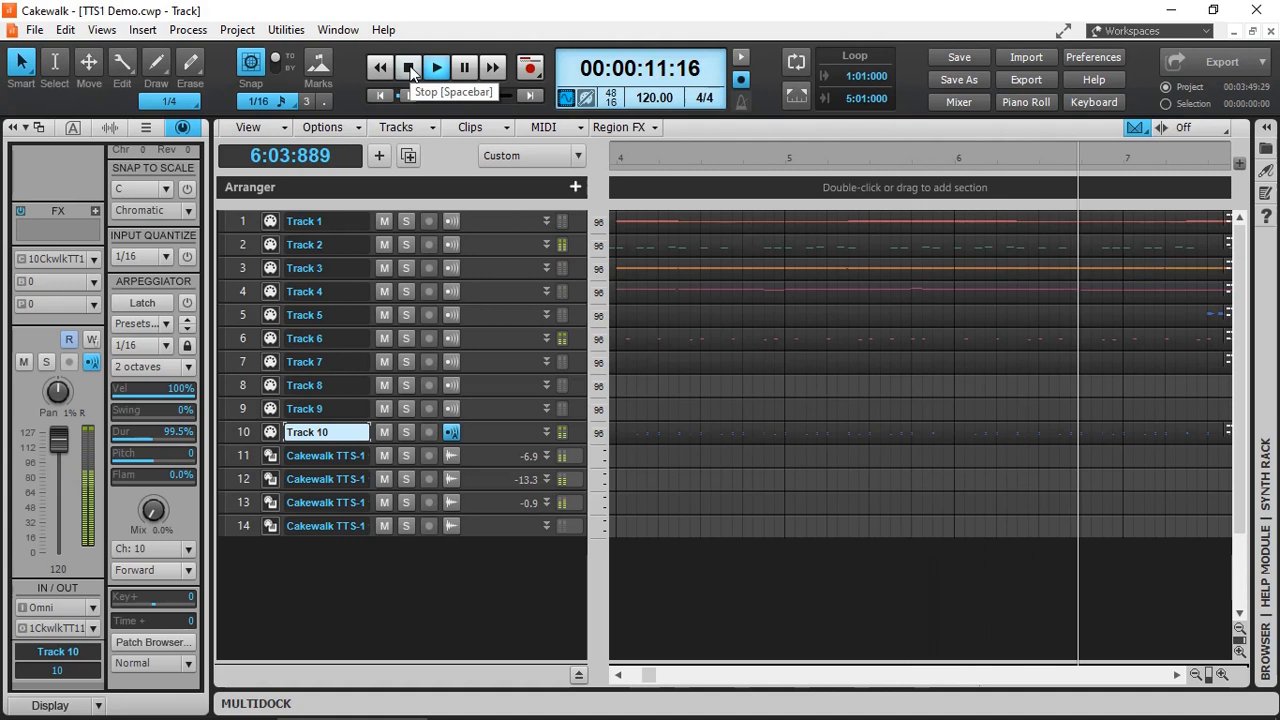
pyautogui.click(409, 67)
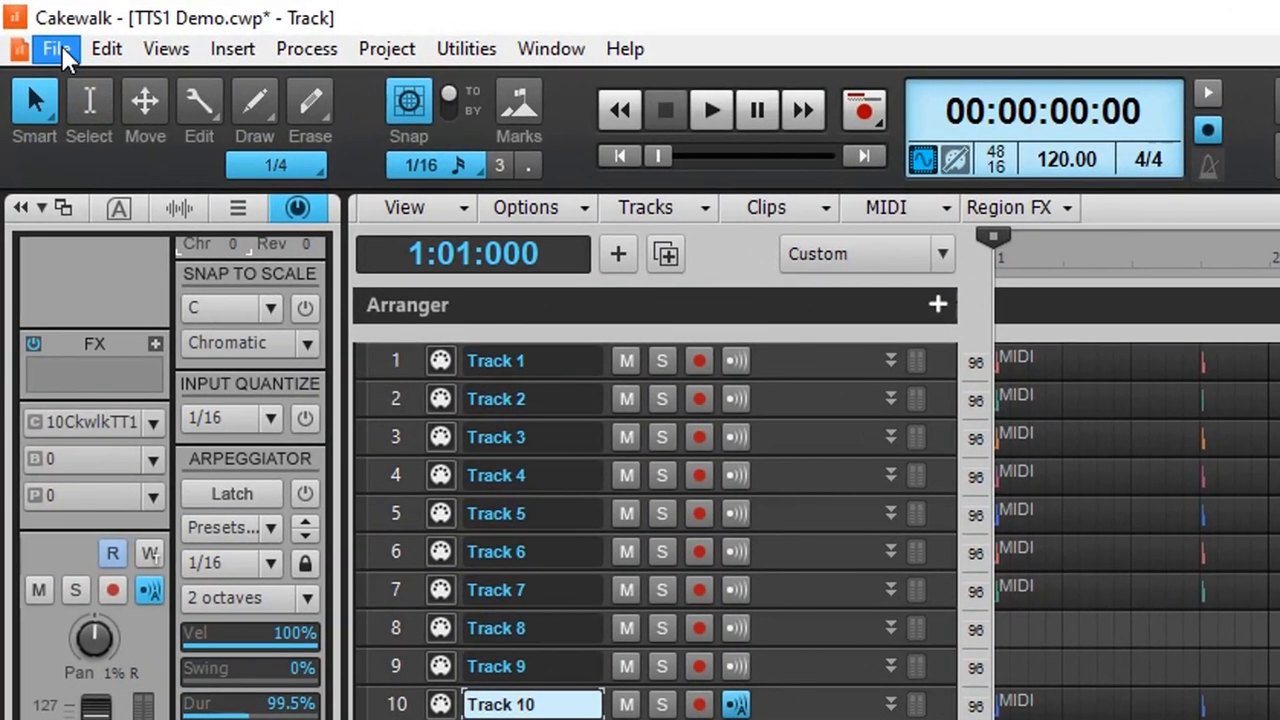
pyautogui.click(56, 48)
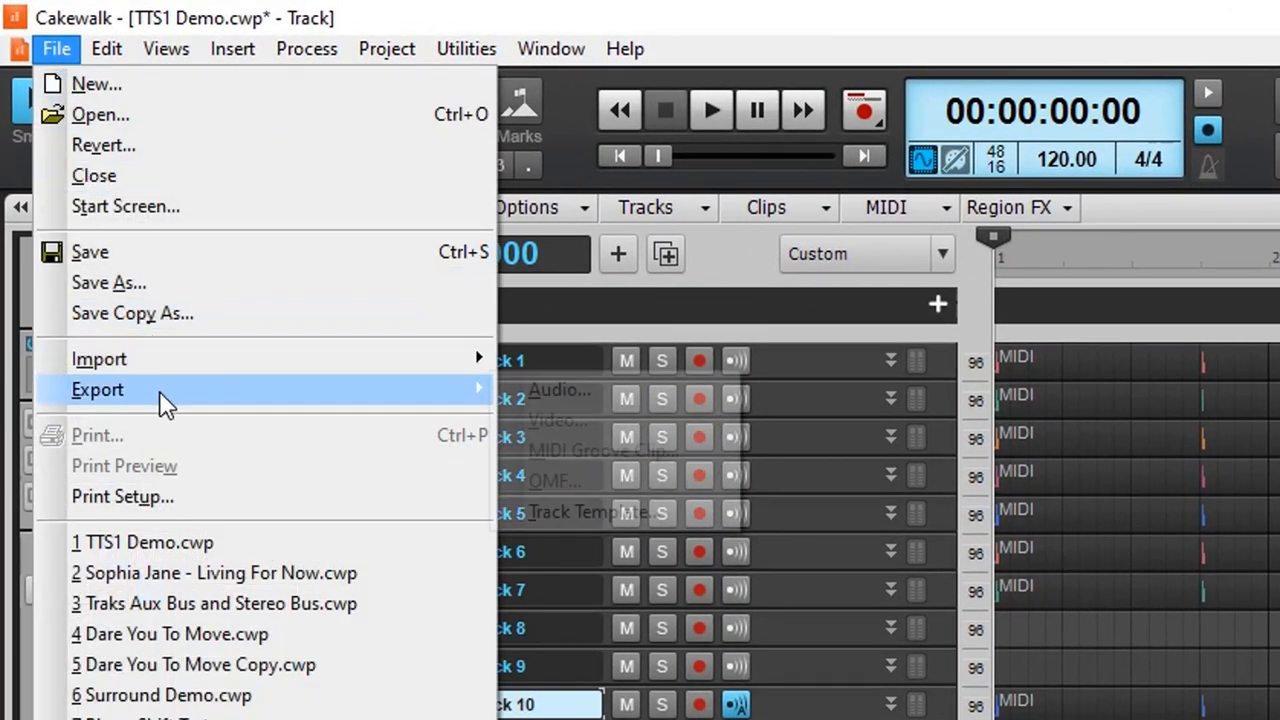
pyautogui.click(560, 390)
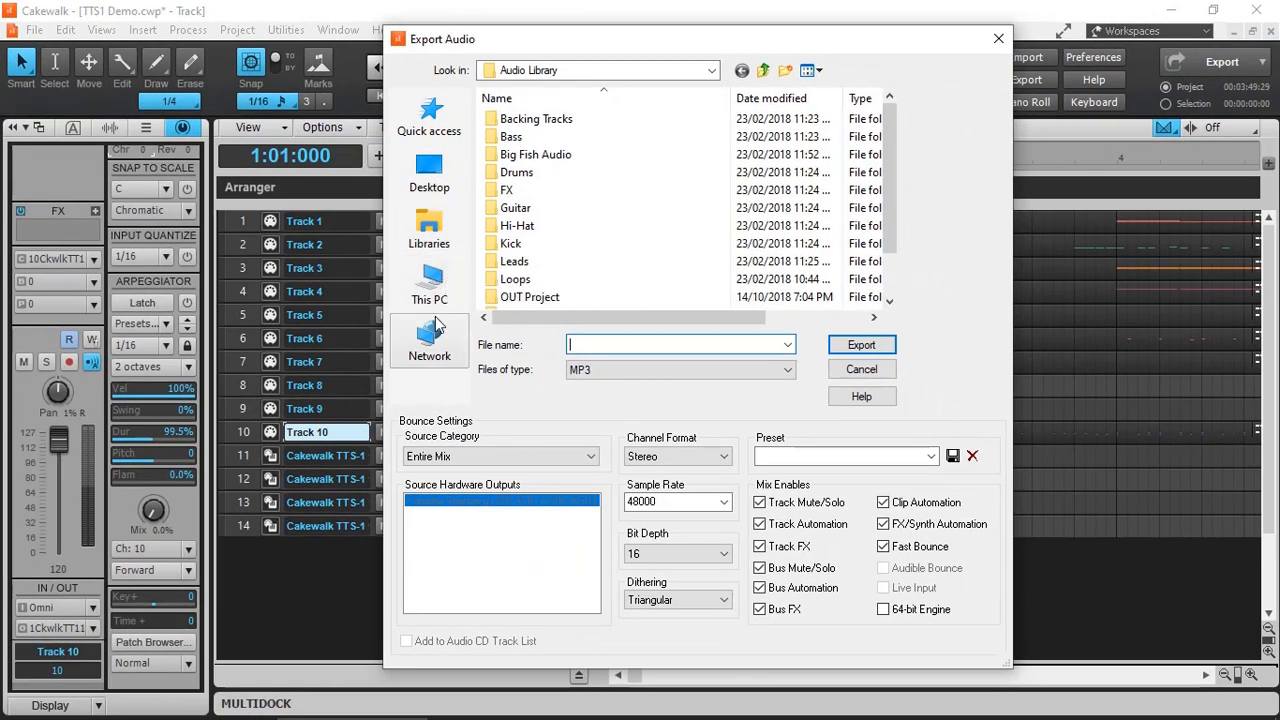
# - Export the Entire Mix to the Desktop as MP3 at 44100 Hz
pyautogui.click(428, 172)
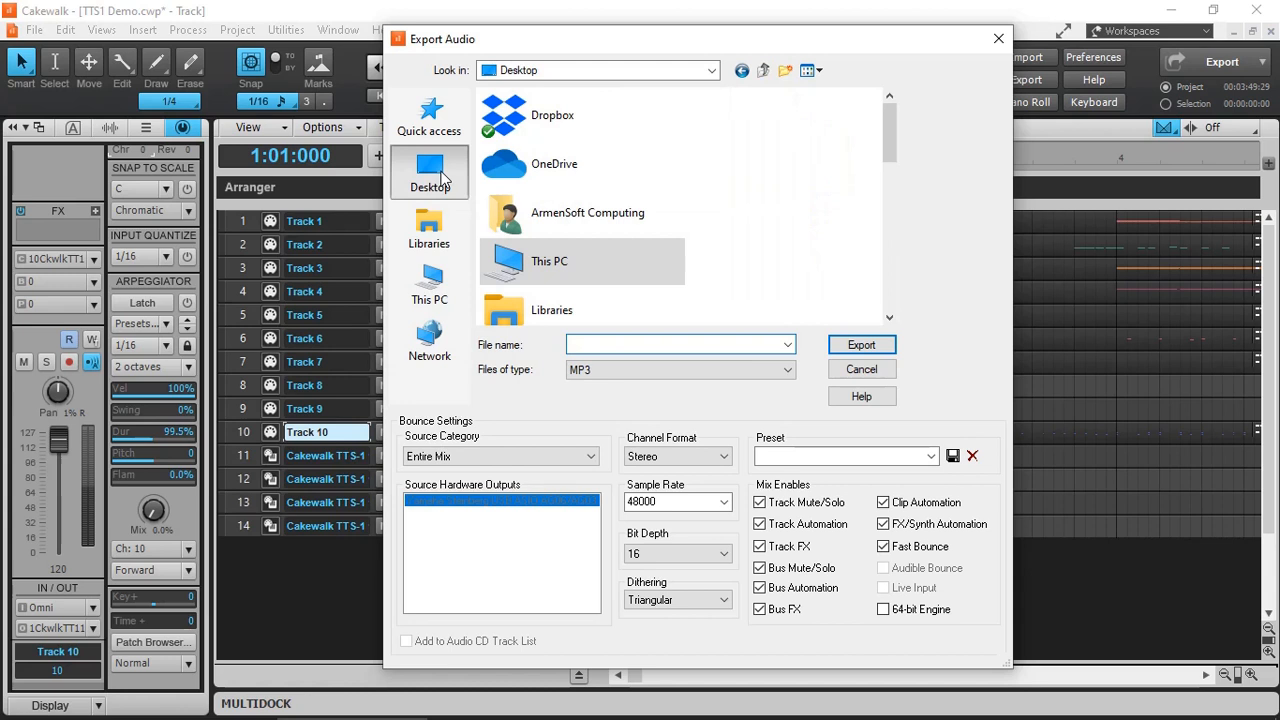
pyautogui.click(788, 369)
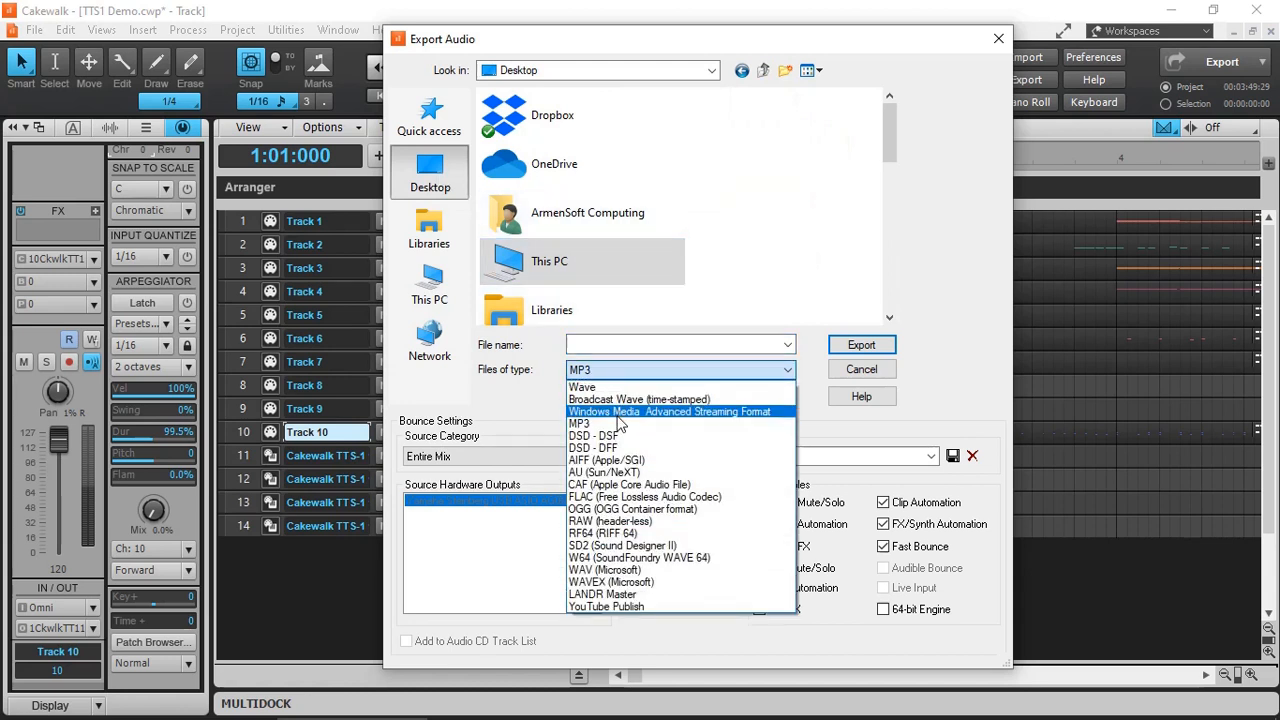
pyautogui.click(581, 387)
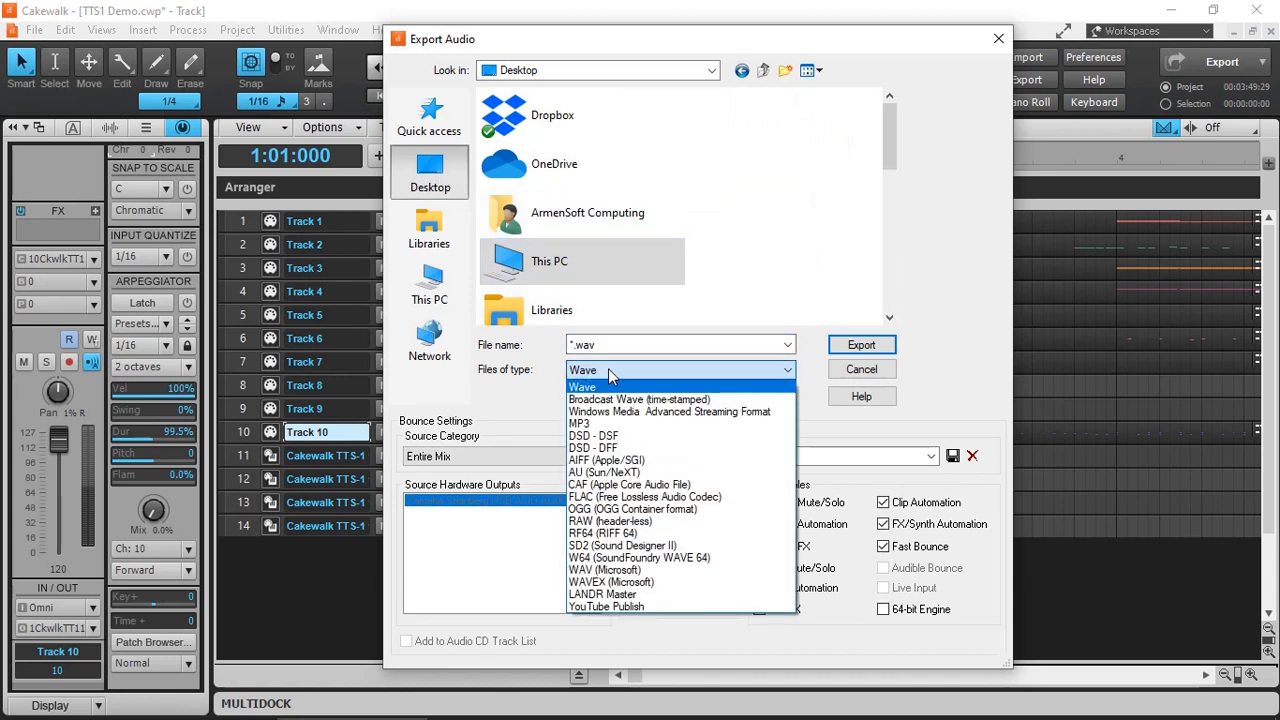
pyautogui.moveTo(601, 594)
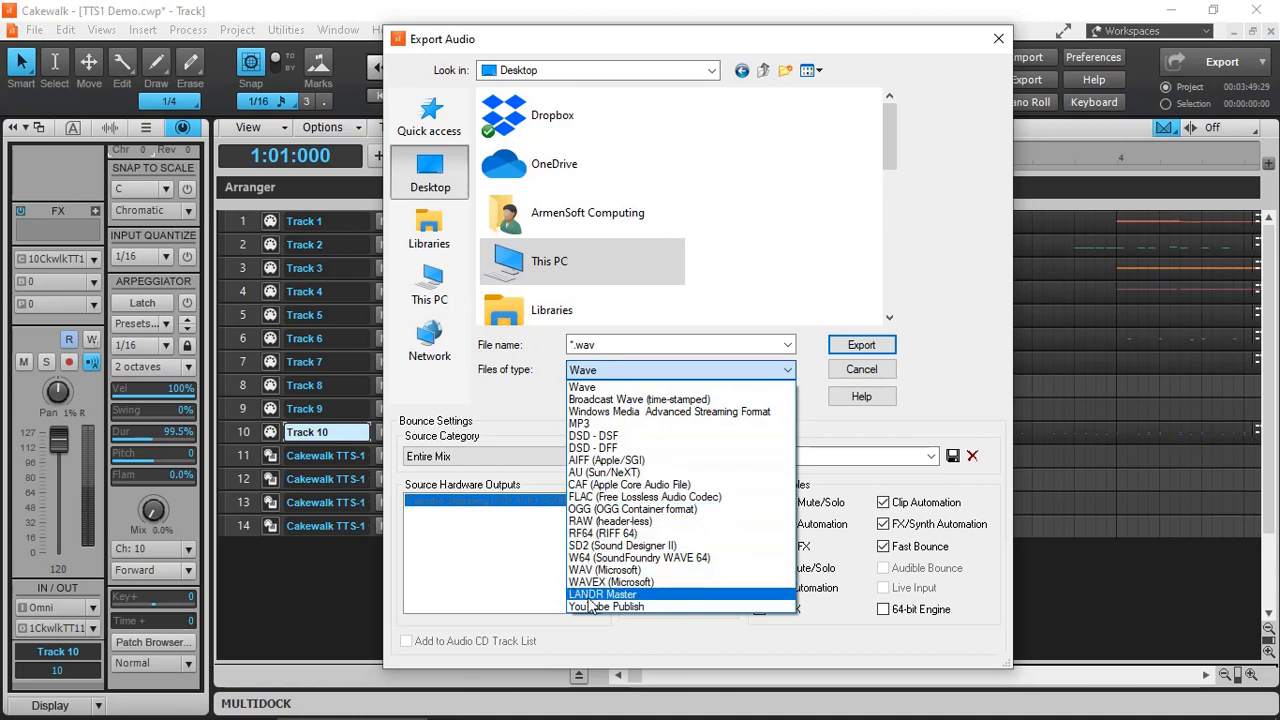
pyautogui.click(579, 423)
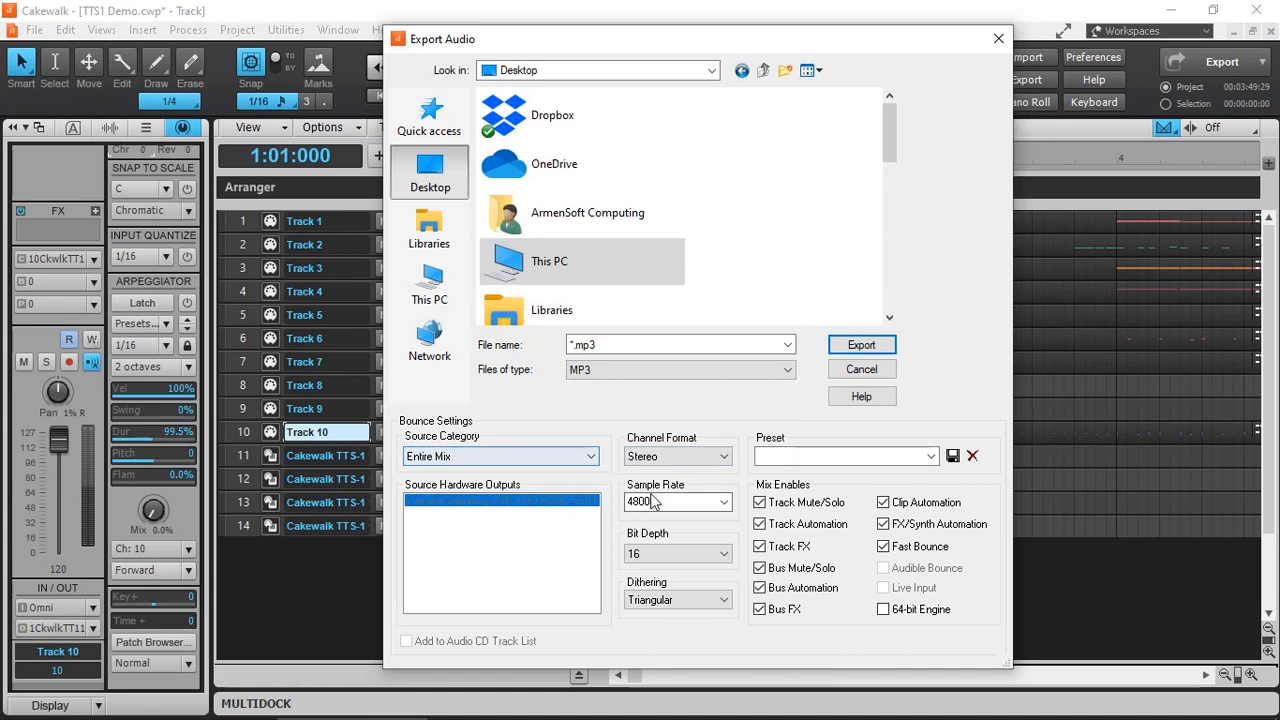
pyautogui.click(723, 501)
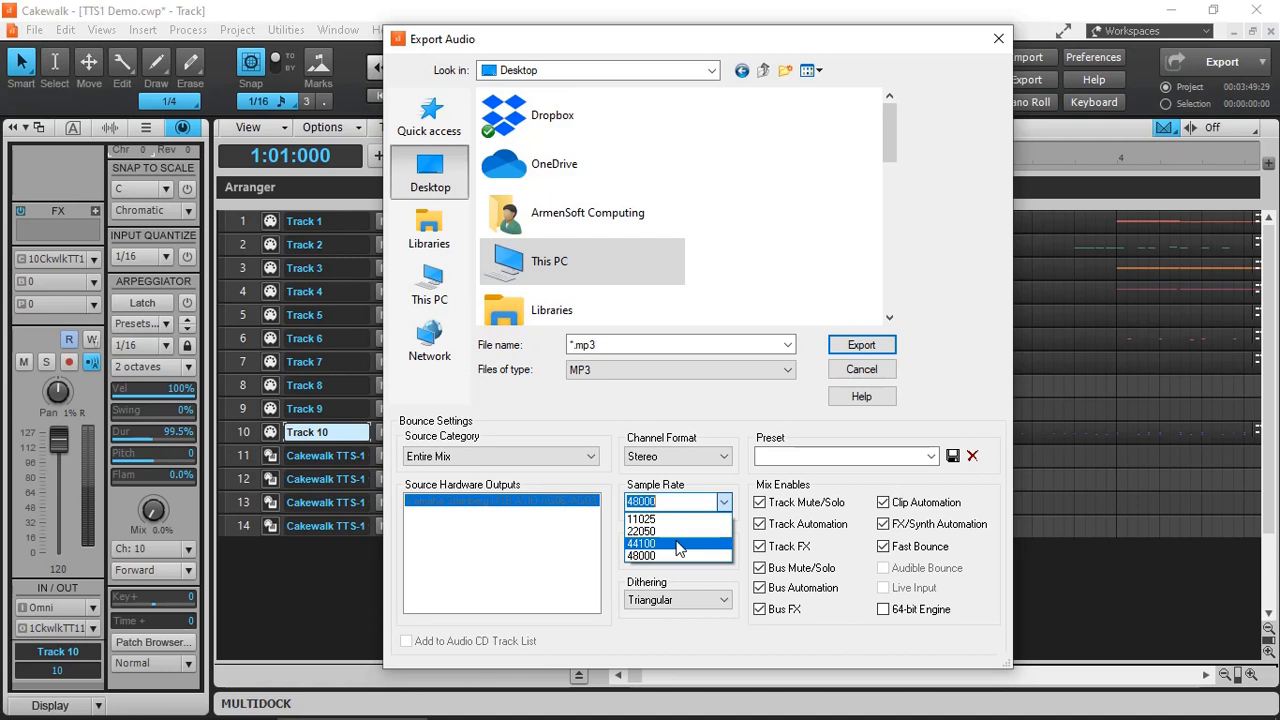
pyautogui.click(677, 555)
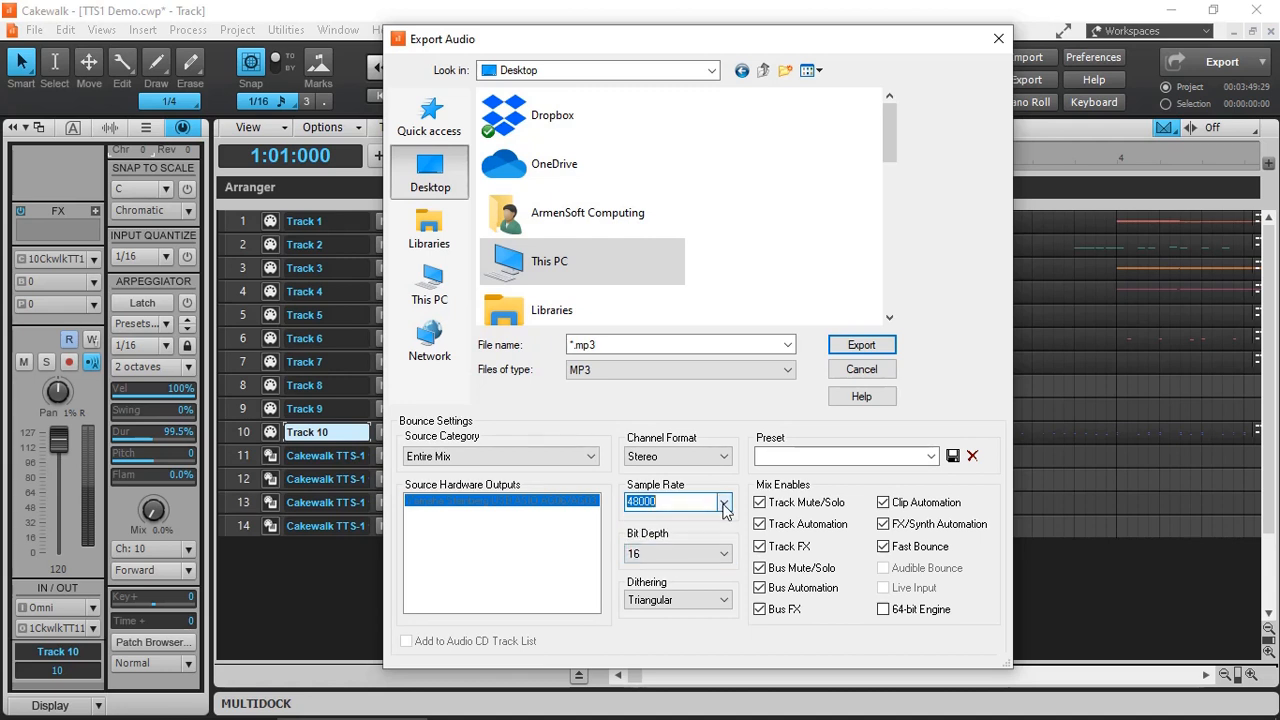
pyautogui.click(727, 502)
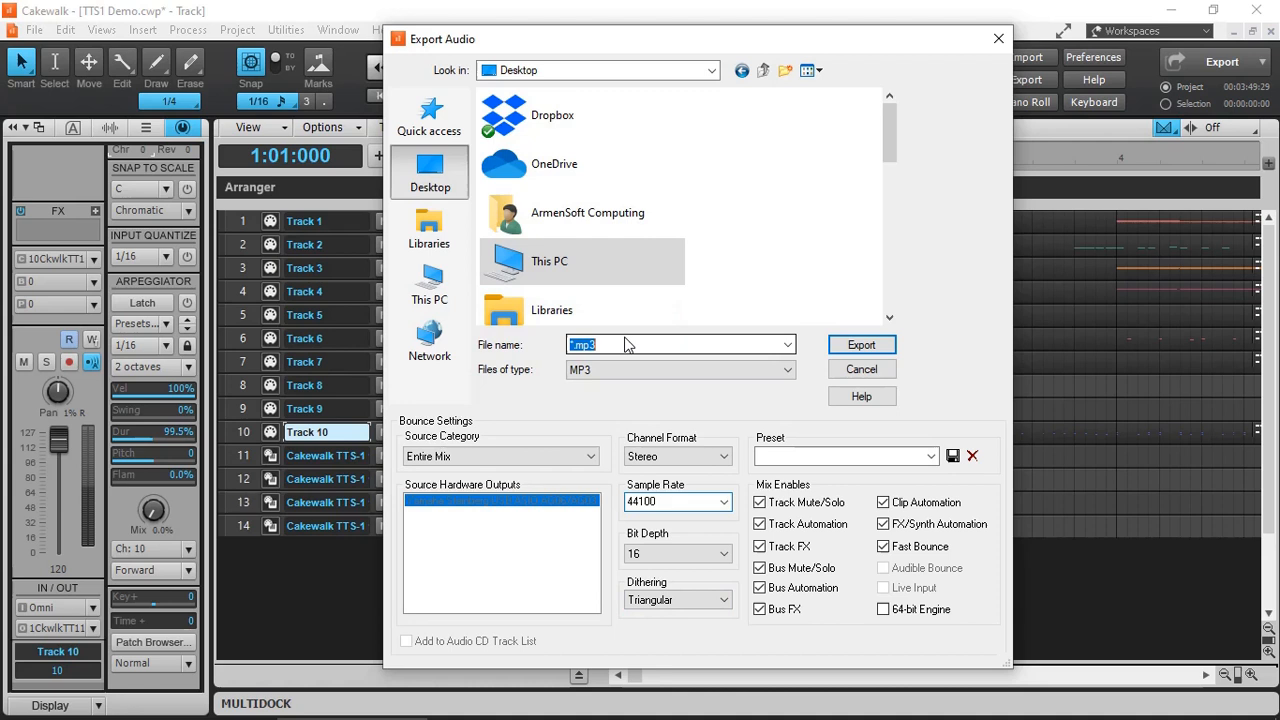
# - Name the exported file 'Rick Roll' and start the export
pyautogui.write('R')
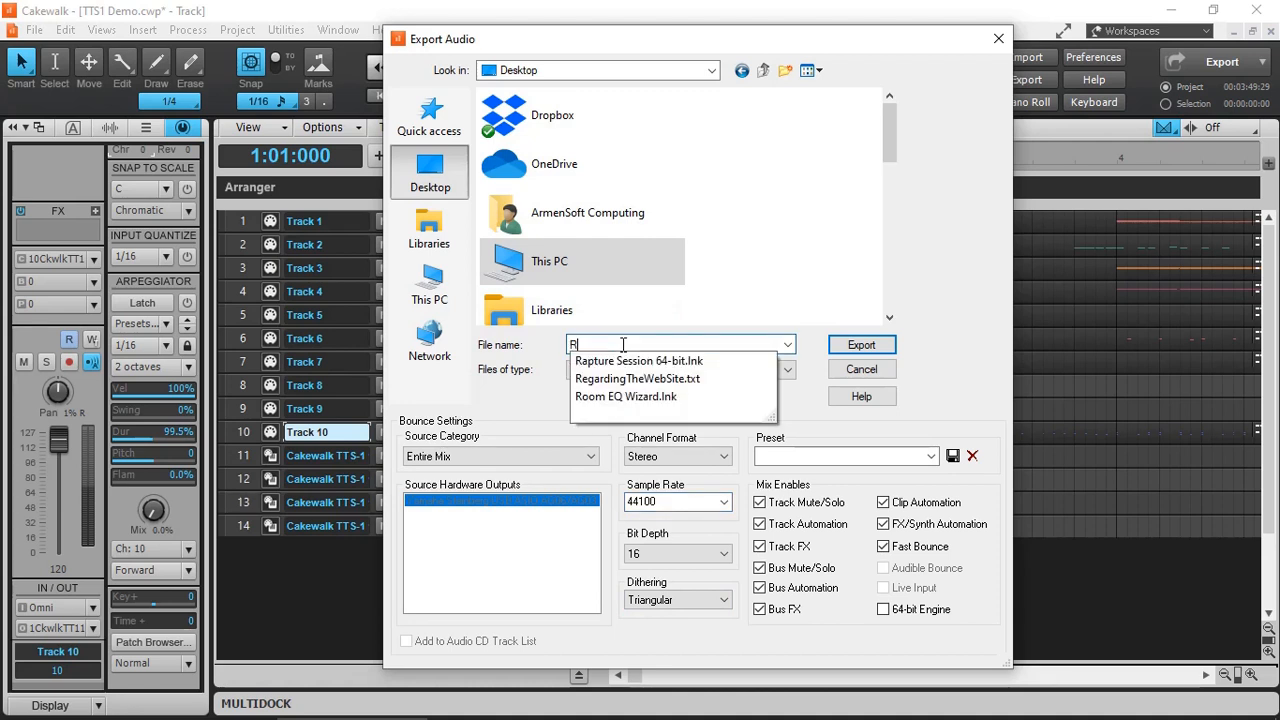
pyautogui.write('ick Roll')
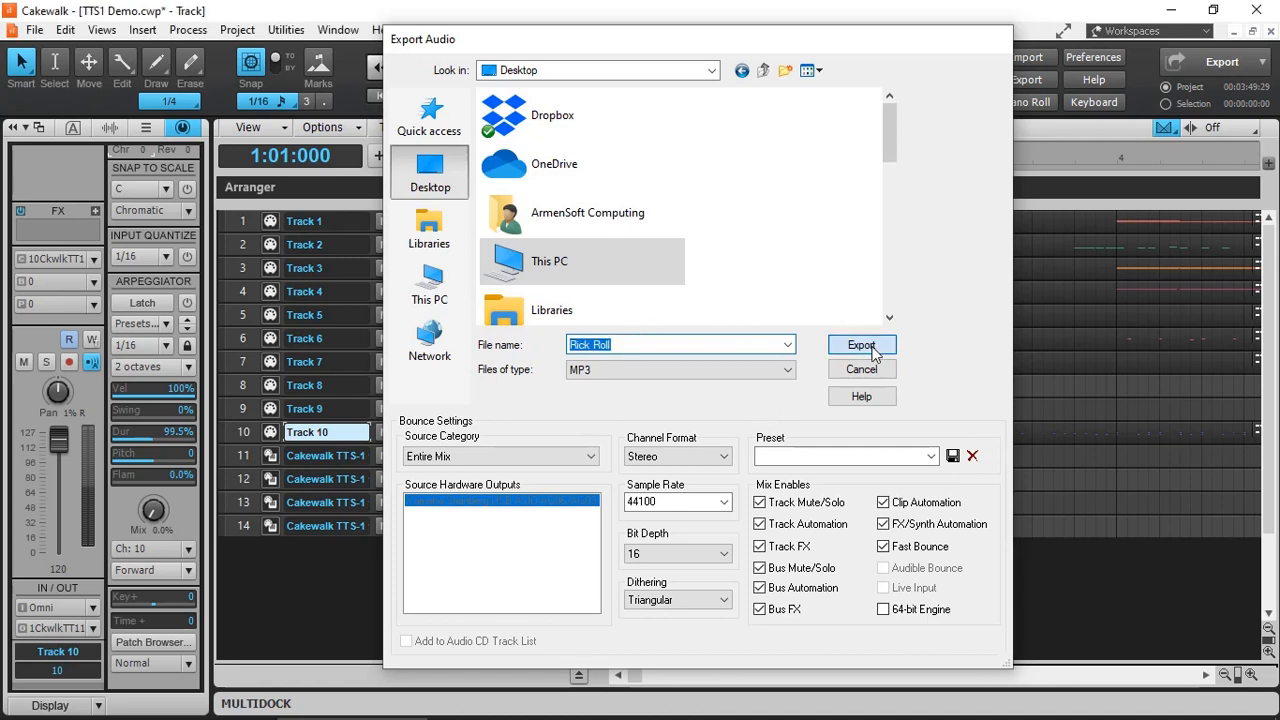
pyautogui.click(861, 344)
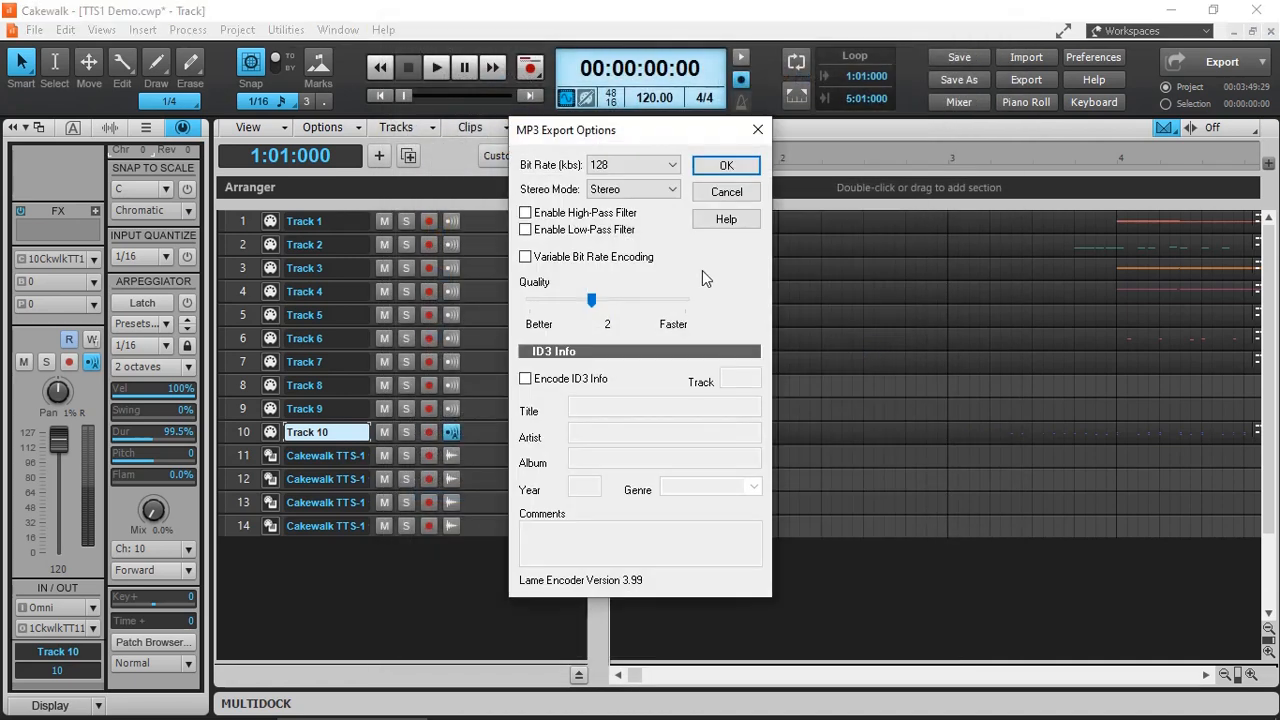
# - Choose a 320 kbps MP3 bit rate and confirm the encoding options
pyautogui.click(630, 165)
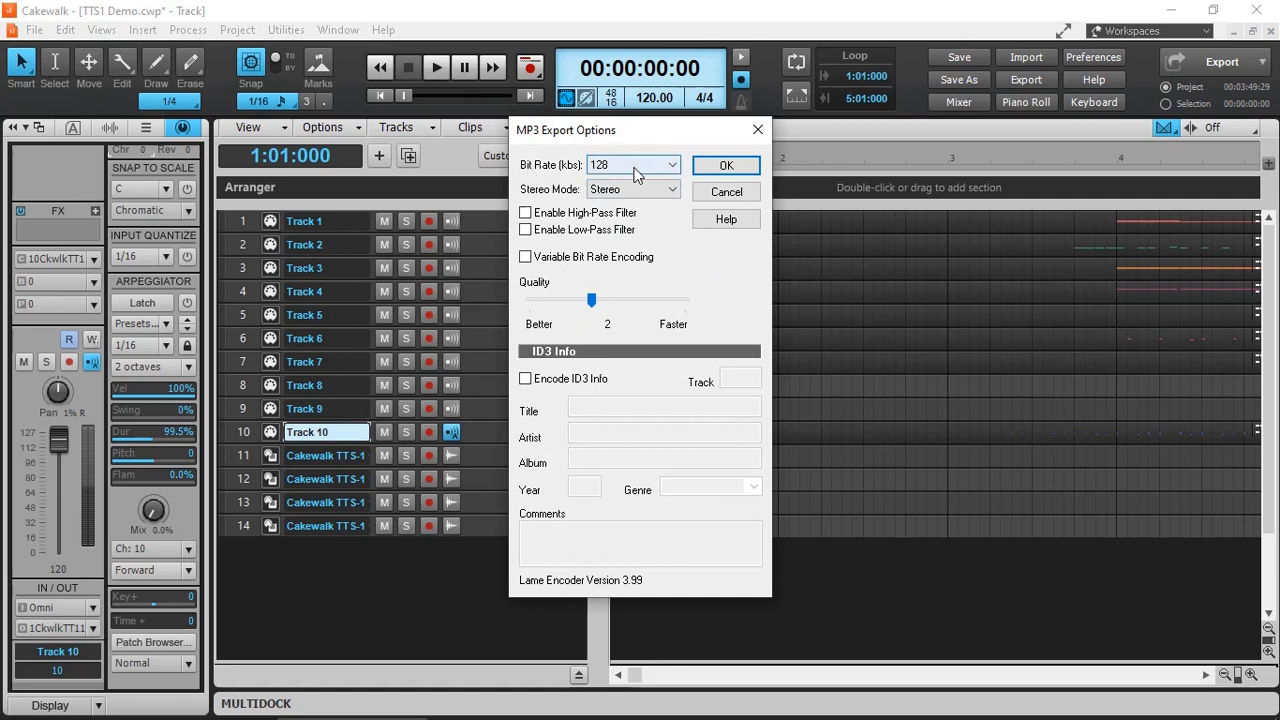
pyautogui.click(670, 165)
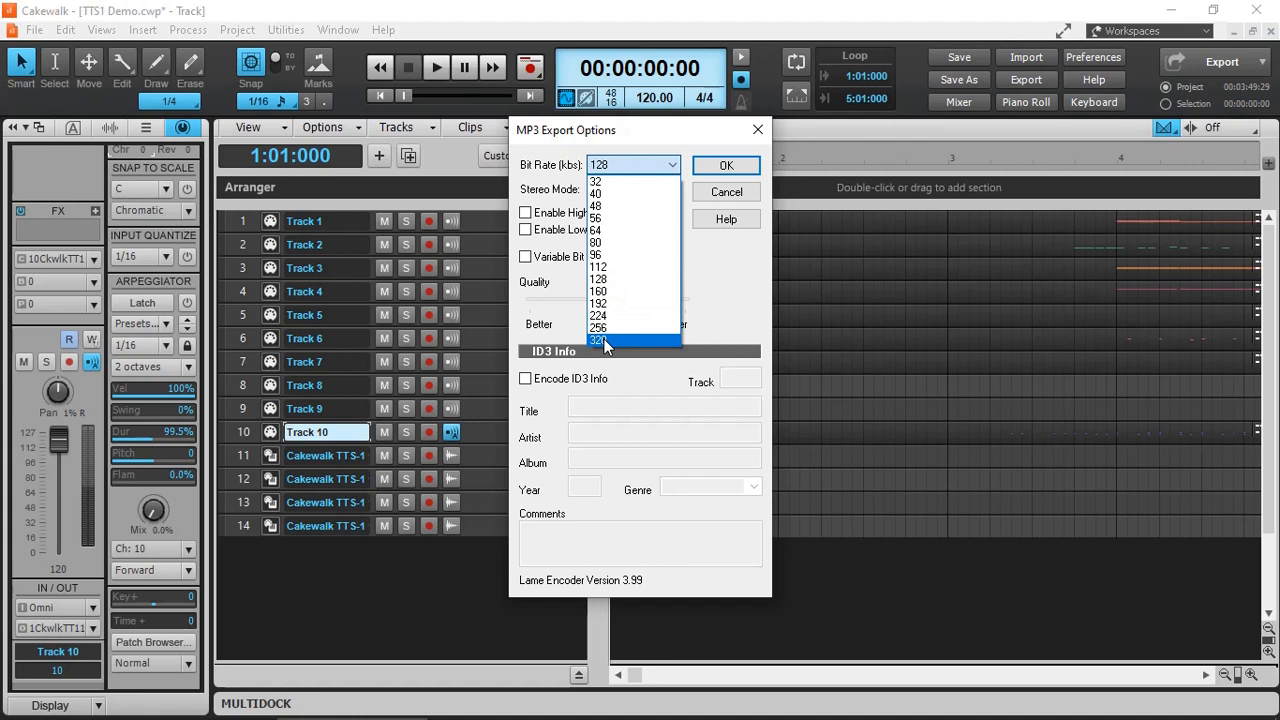
pyautogui.click(598, 340)
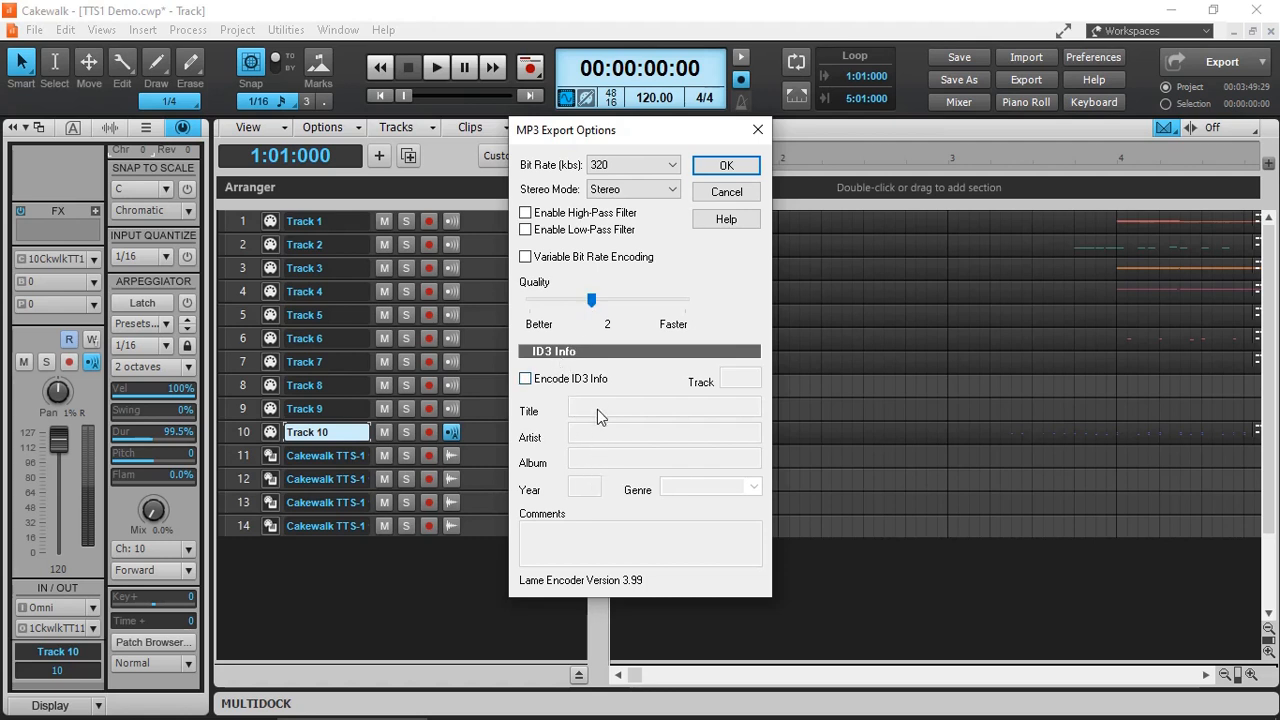
pyautogui.moveTo(780, 213)
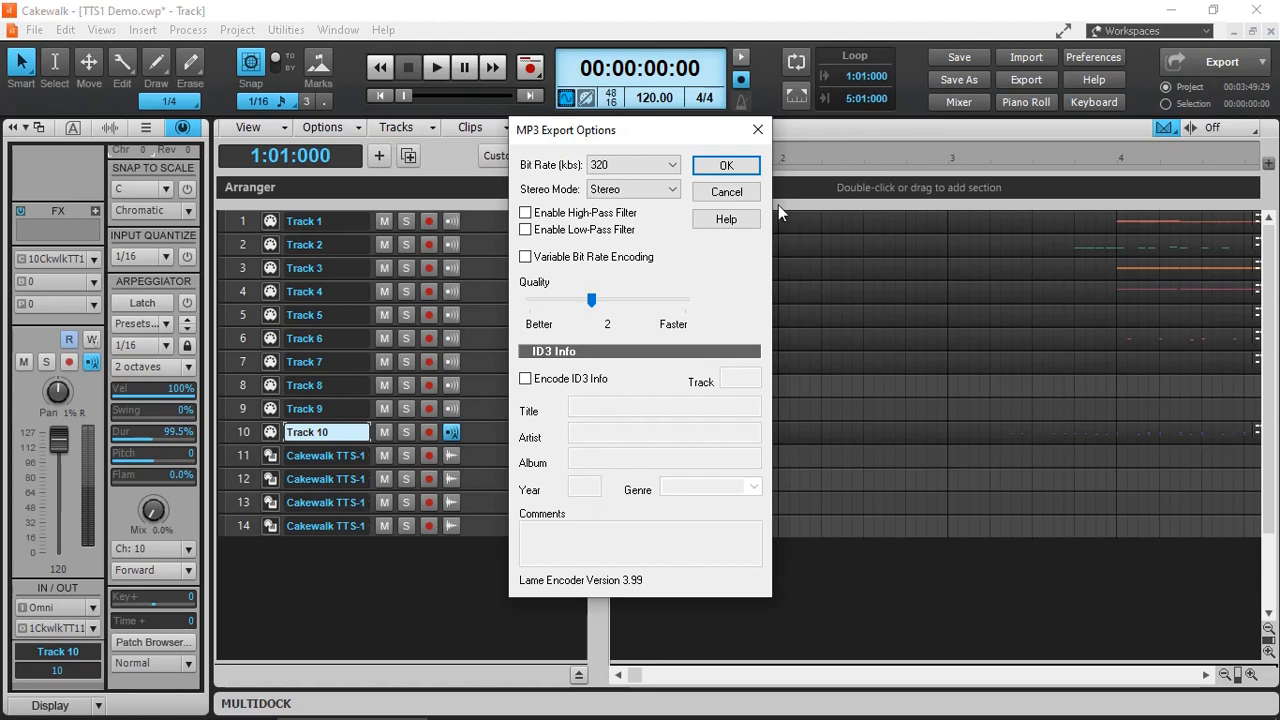
pyautogui.click(726, 165)
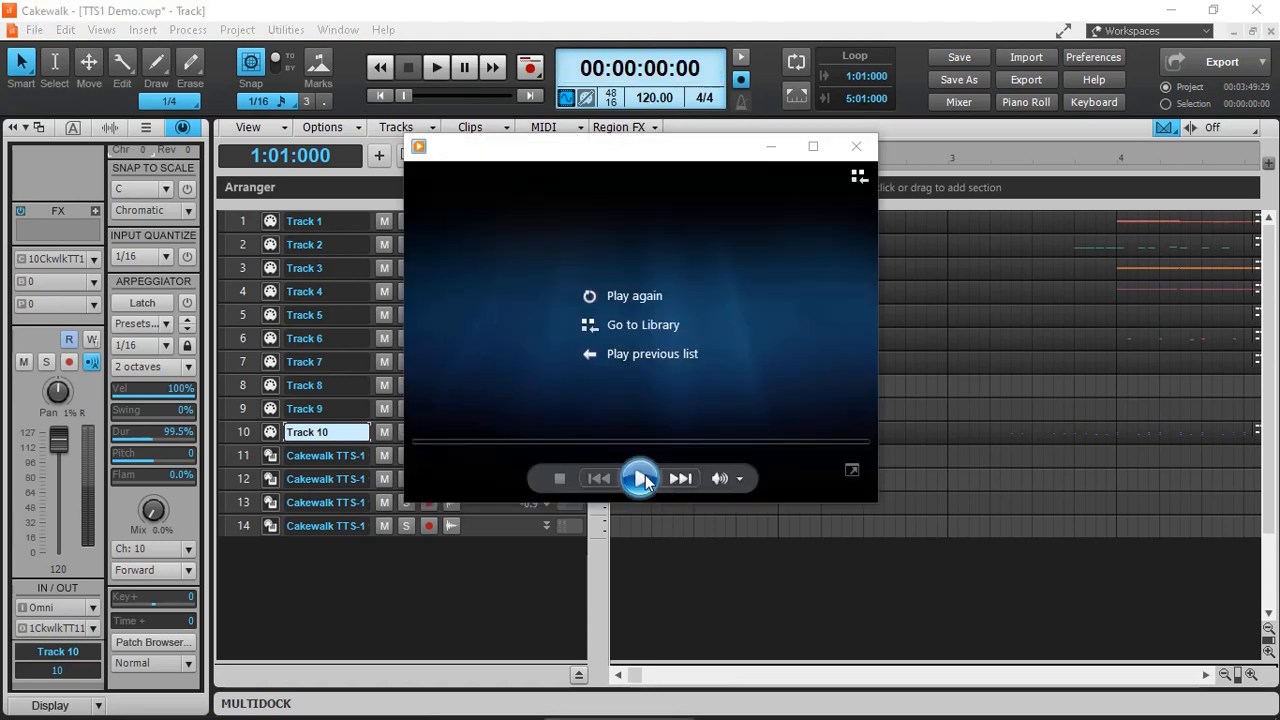
# - Play the Rick Roll MP3 in Windows Media Player, then close the player
pyautogui.click(639, 478)
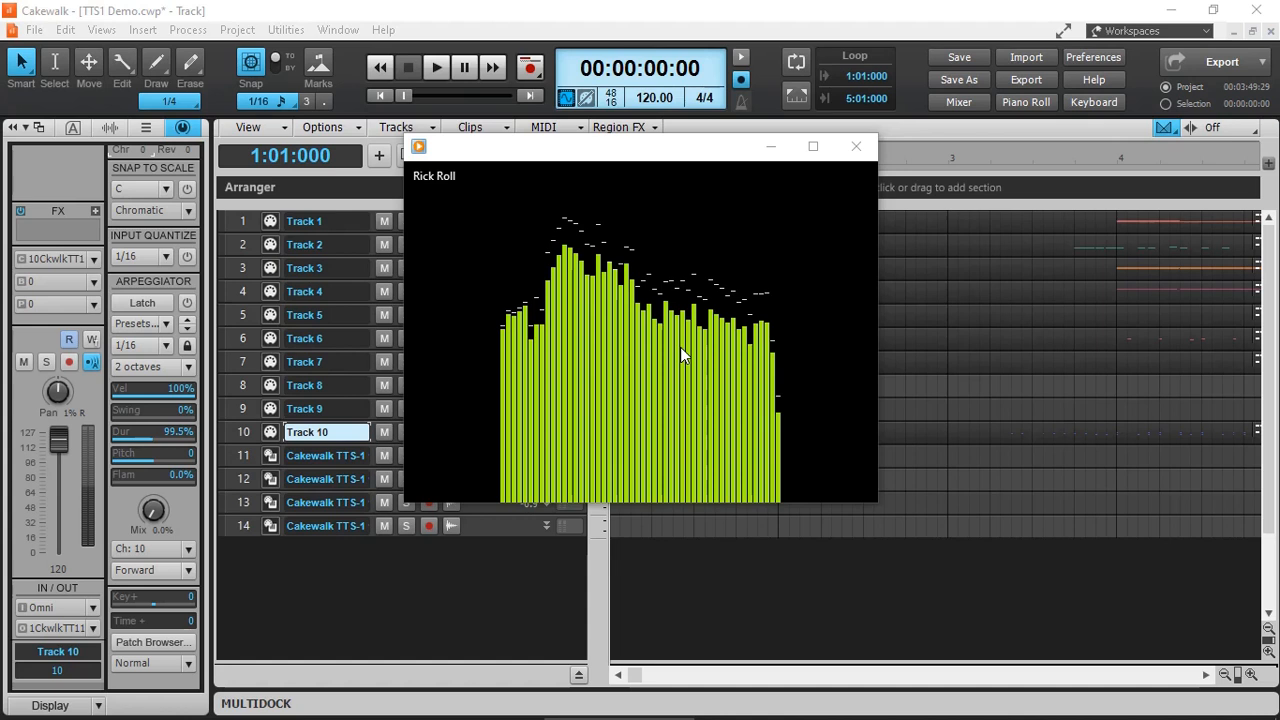
pyautogui.click(856, 146)
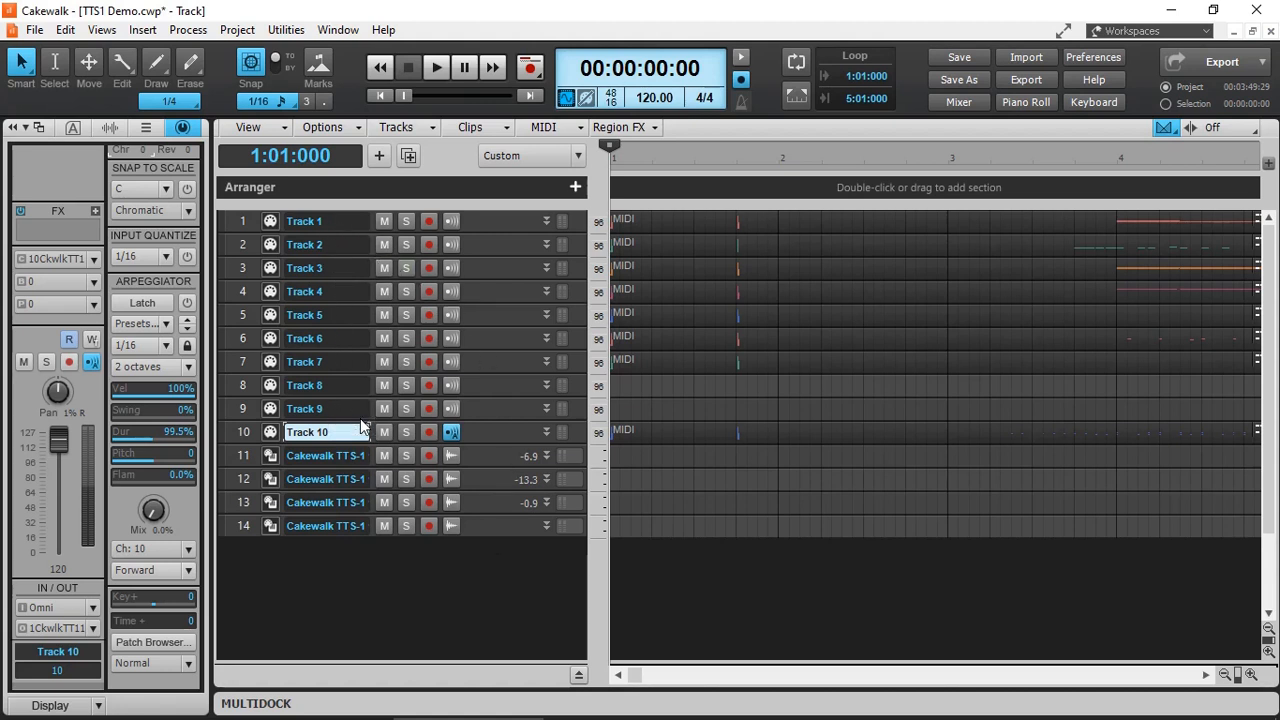
pyautogui.click(715, 490)
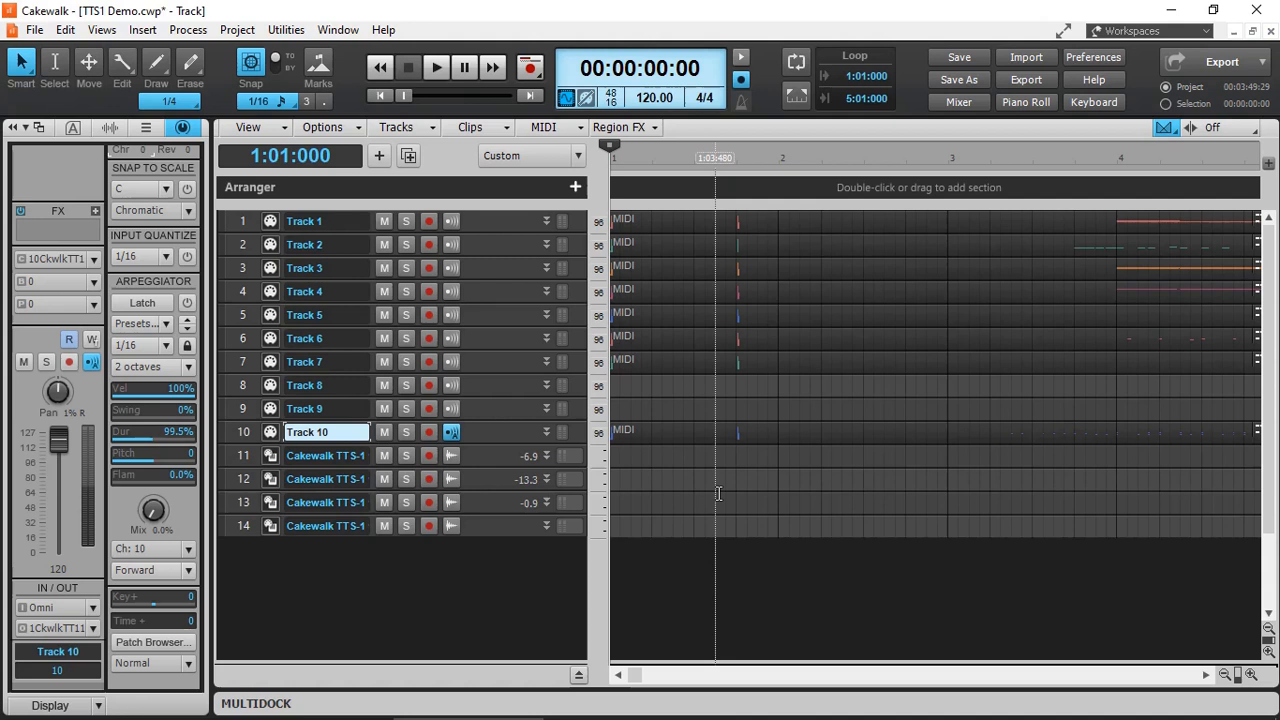